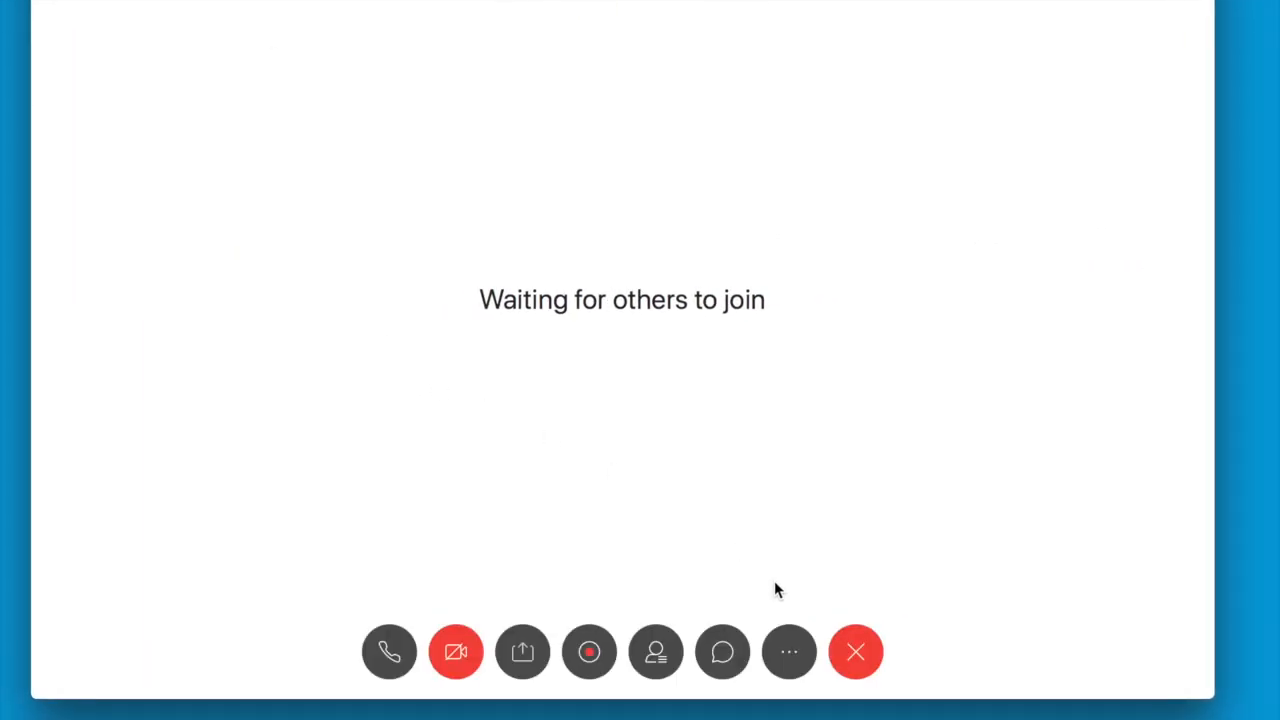
pyautogui.moveTo(588, 652)
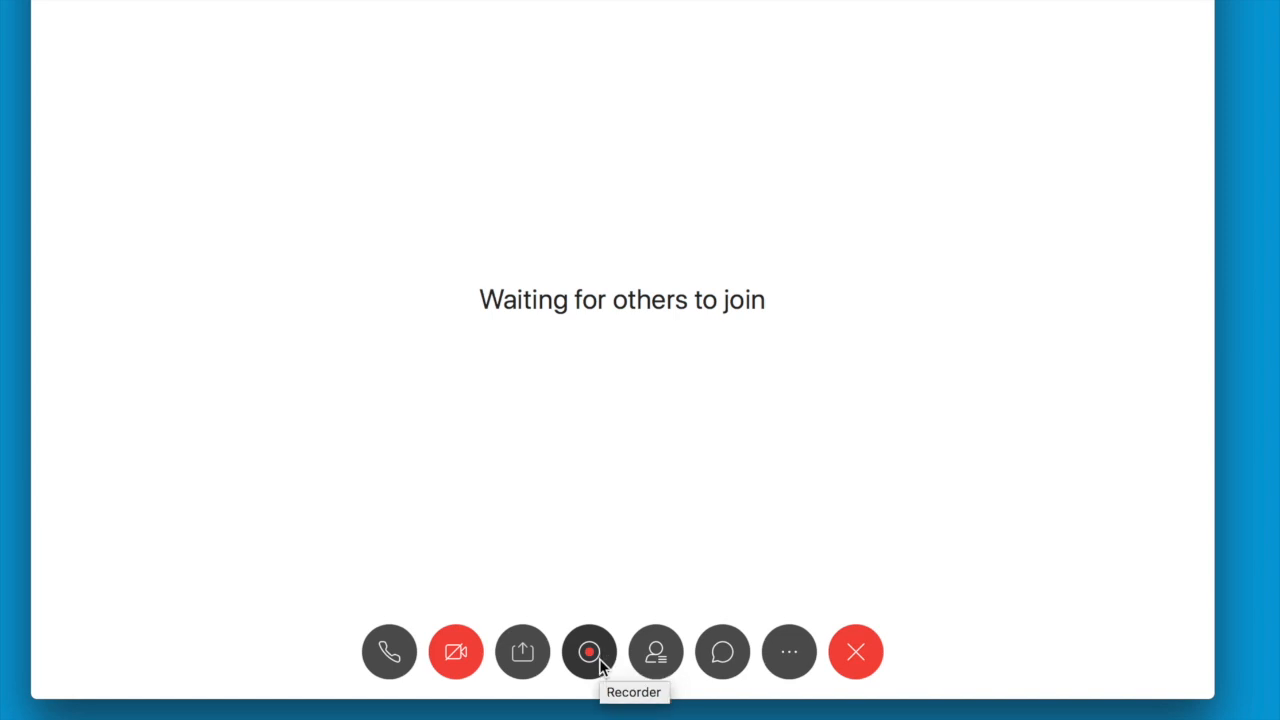
# Bring up the Recorder panel from the meeting controls, timer at 00:00:00
pyautogui.click(588, 652)
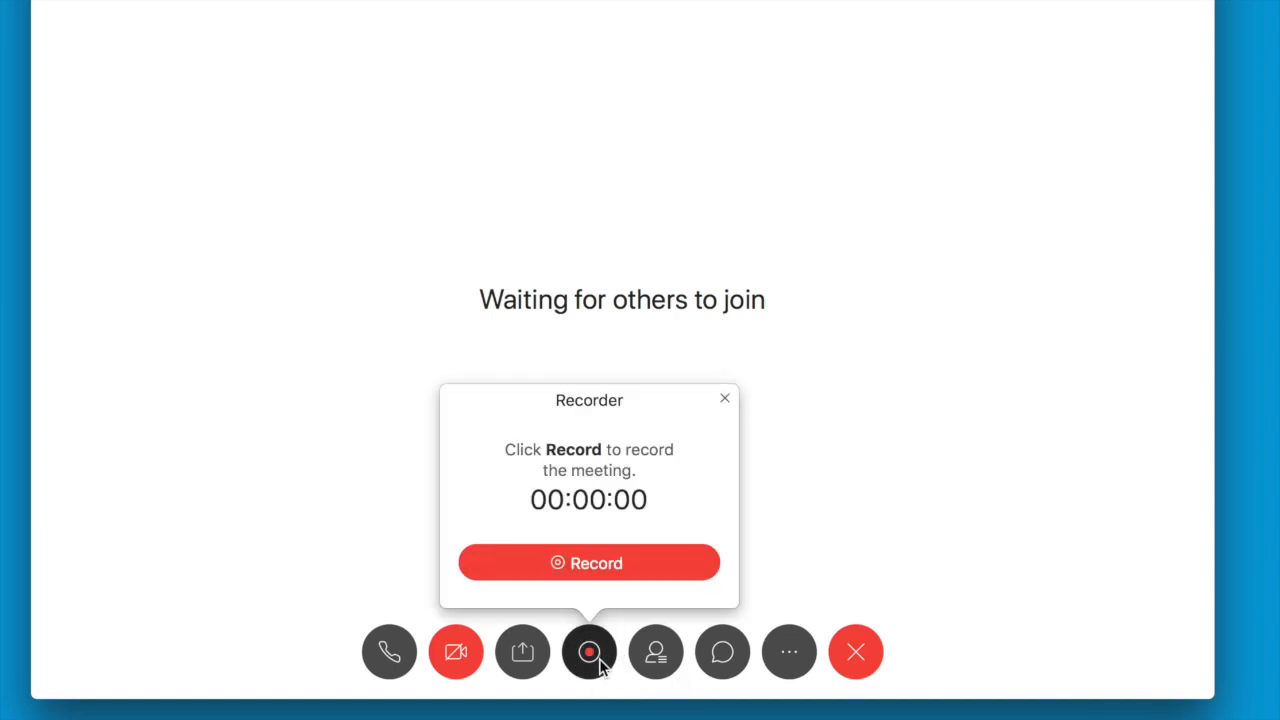
pyautogui.moveTo(604, 600)
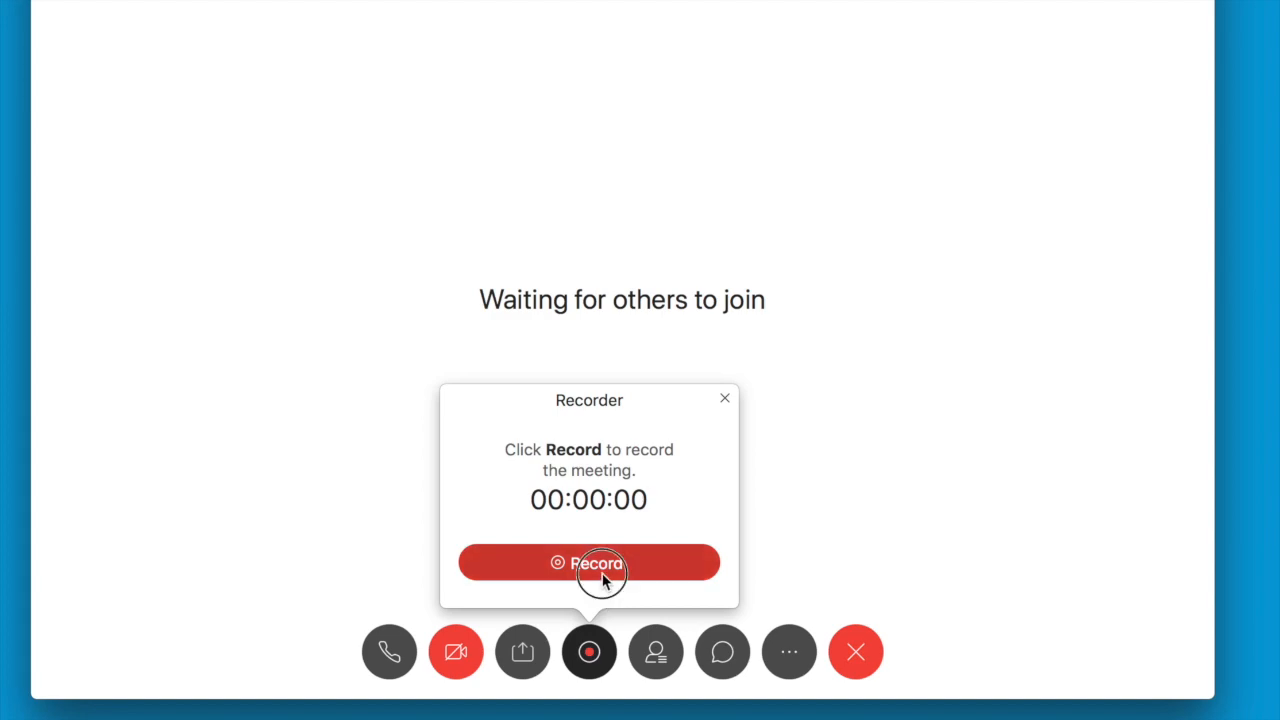
# Begin recording the meeting so the recorder timer starts counting
pyautogui.click(588, 562)
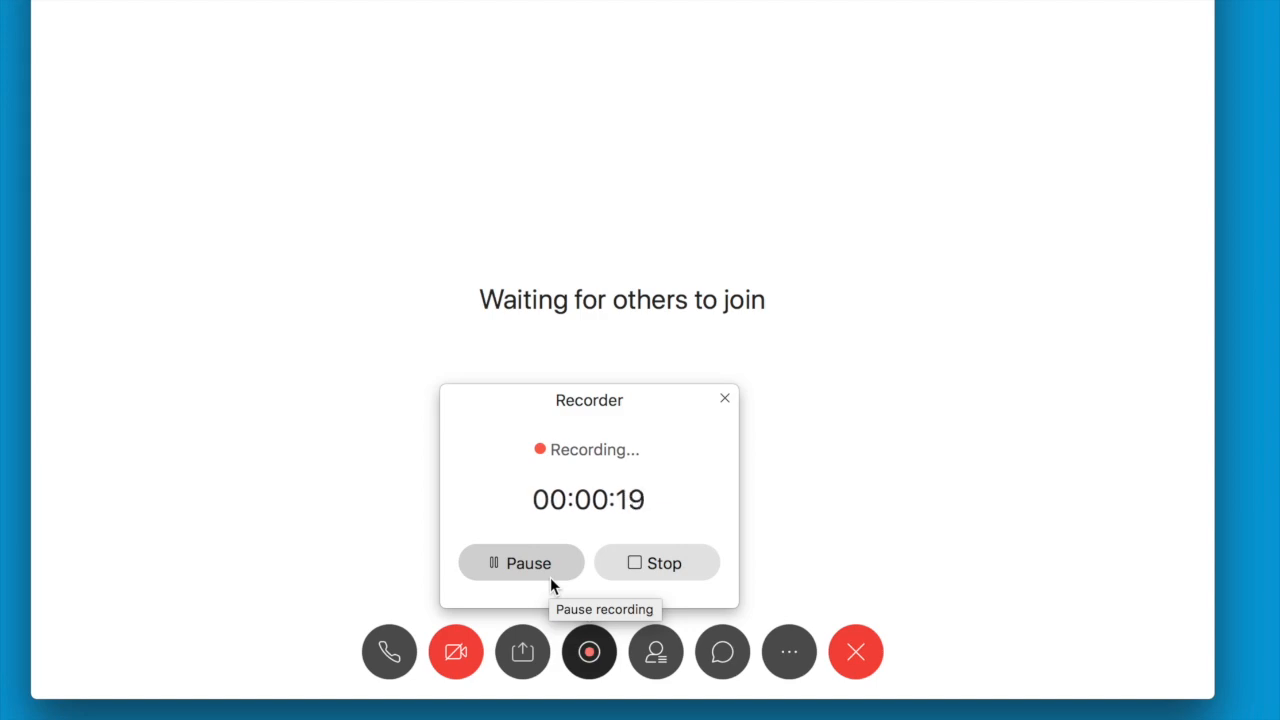
pyautogui.moveTo(656, 562)
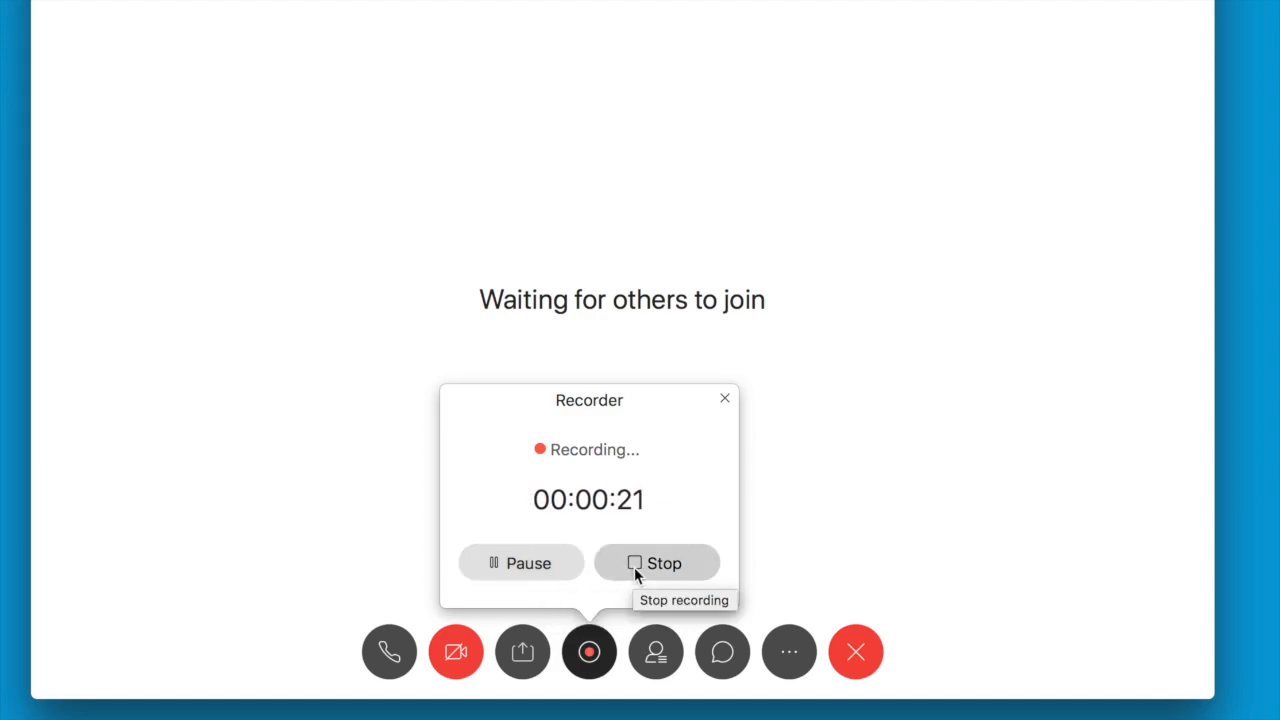
pyautogui.moveTo(546, 598)
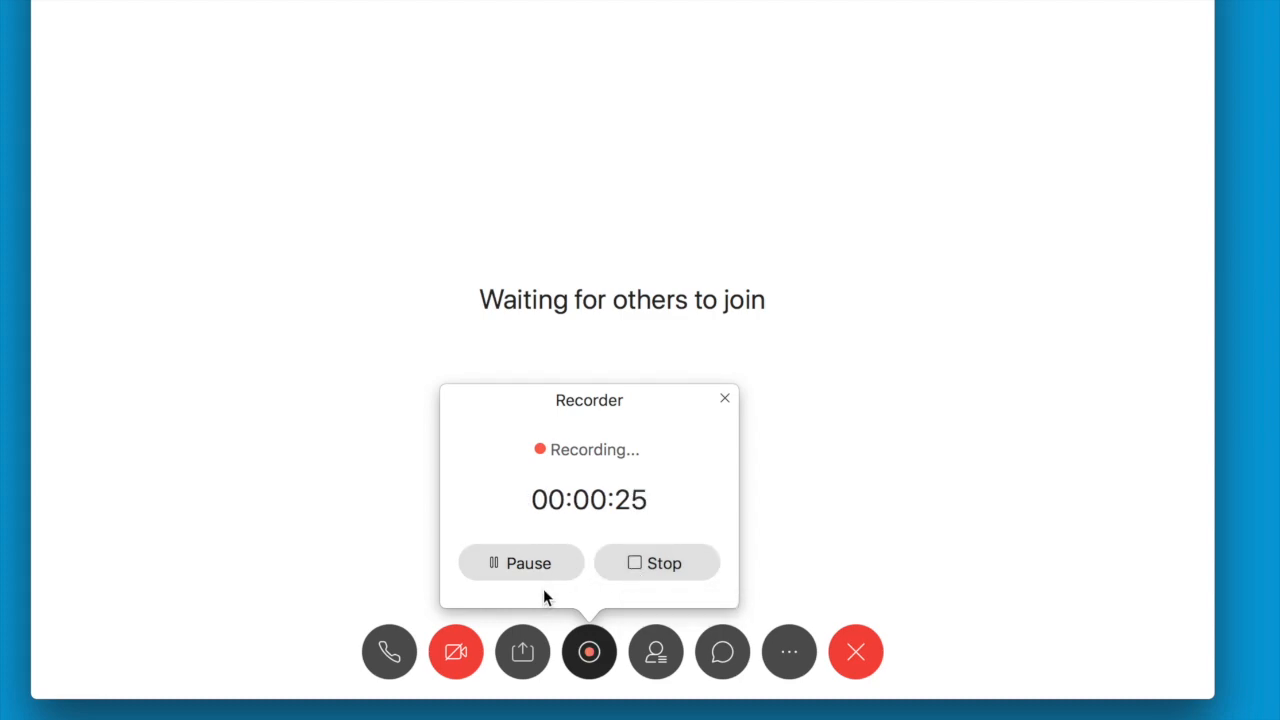
# Pause the recording at about 00:00:27, then resume it so the timer continues
pyautogui.click(520, 562)
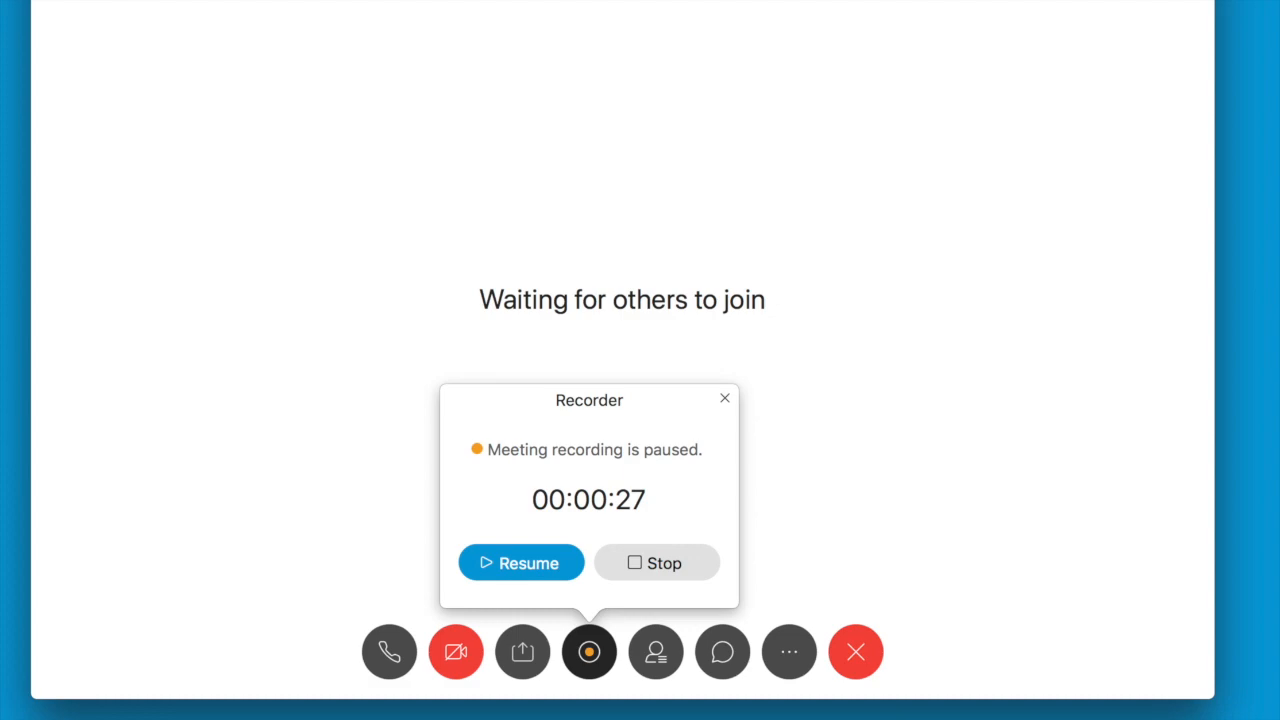
pyautogui.moveTo(568, 508)
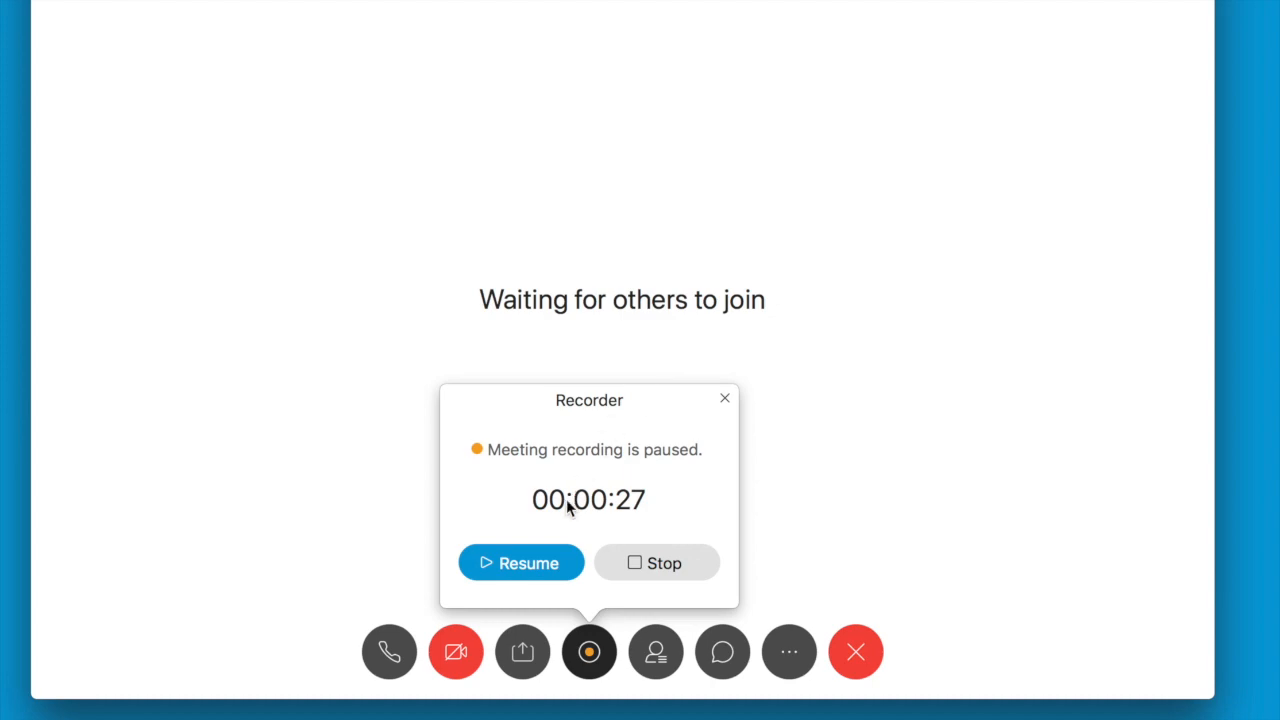
pyautogui.click(520, 562)
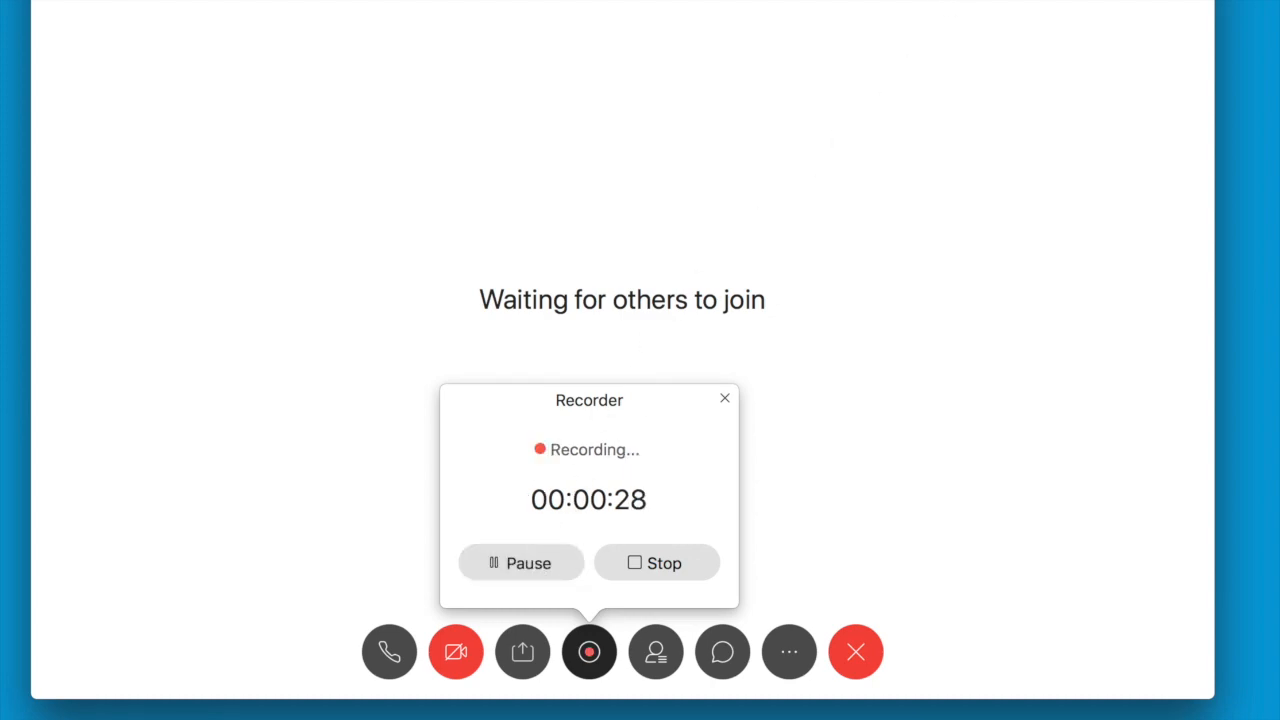
pyautogui.moveTo(810, 332)
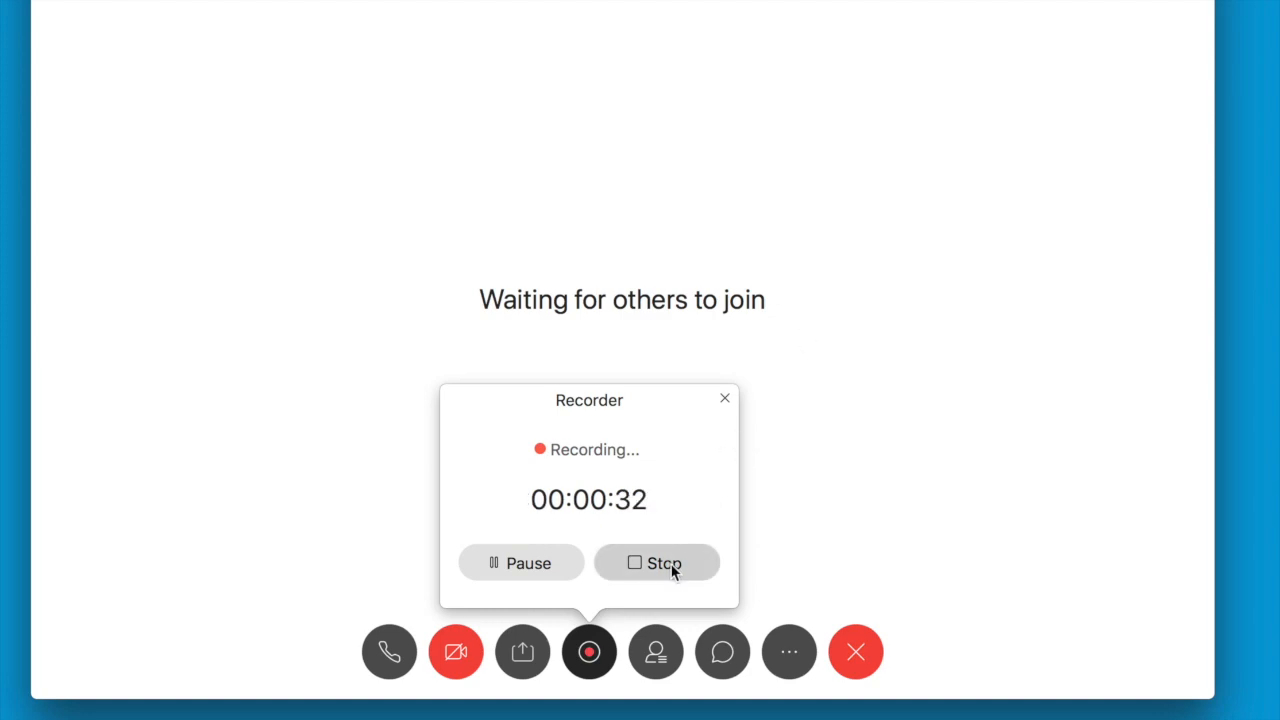
pyautogui.moveTo(718, 420)
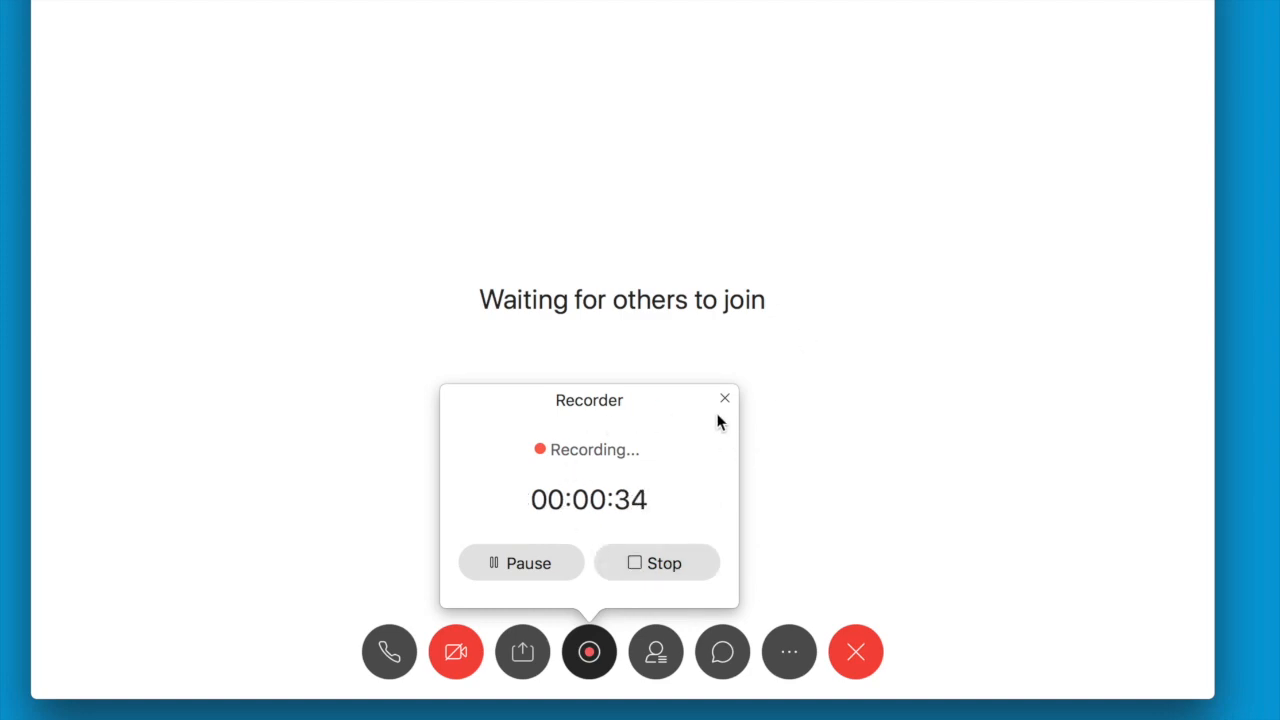
pyautogui.moveTo(588, 652)
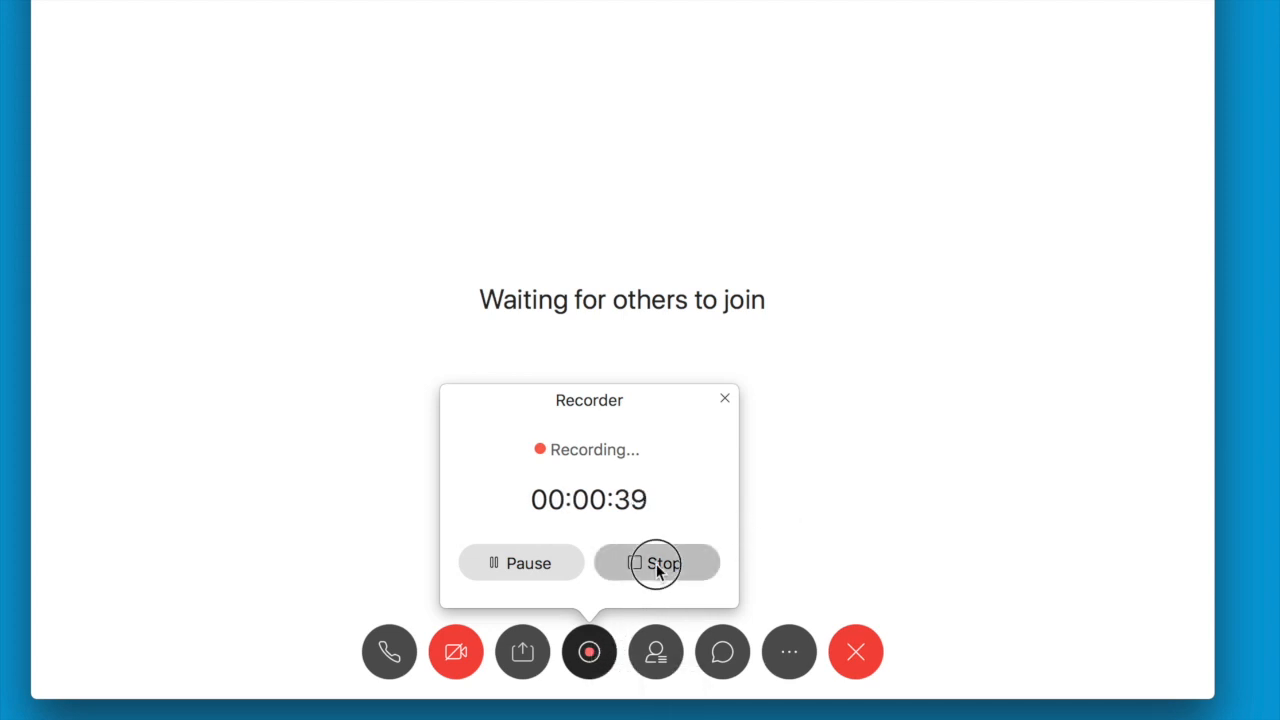
# Stop the recording and confirm Stop Recording in the confirmation dialog
pyautogui.click(656, 562)
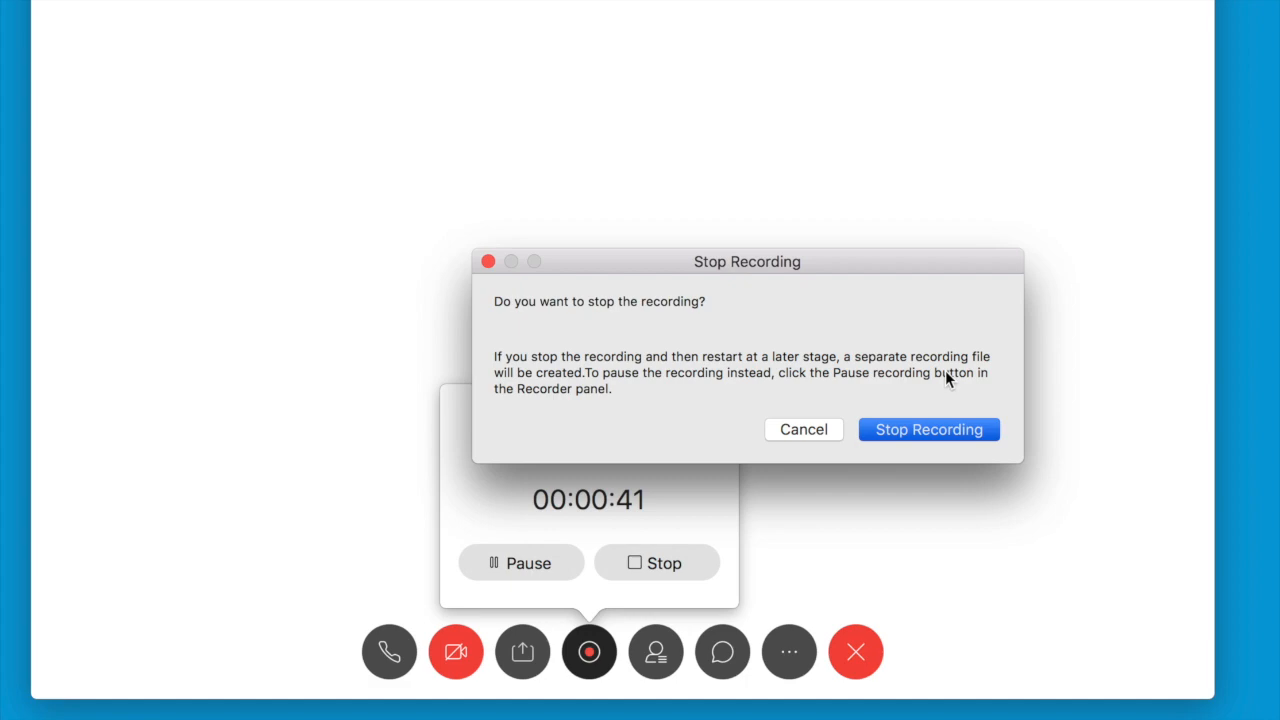
pyautogui.moveTo(732, 352)
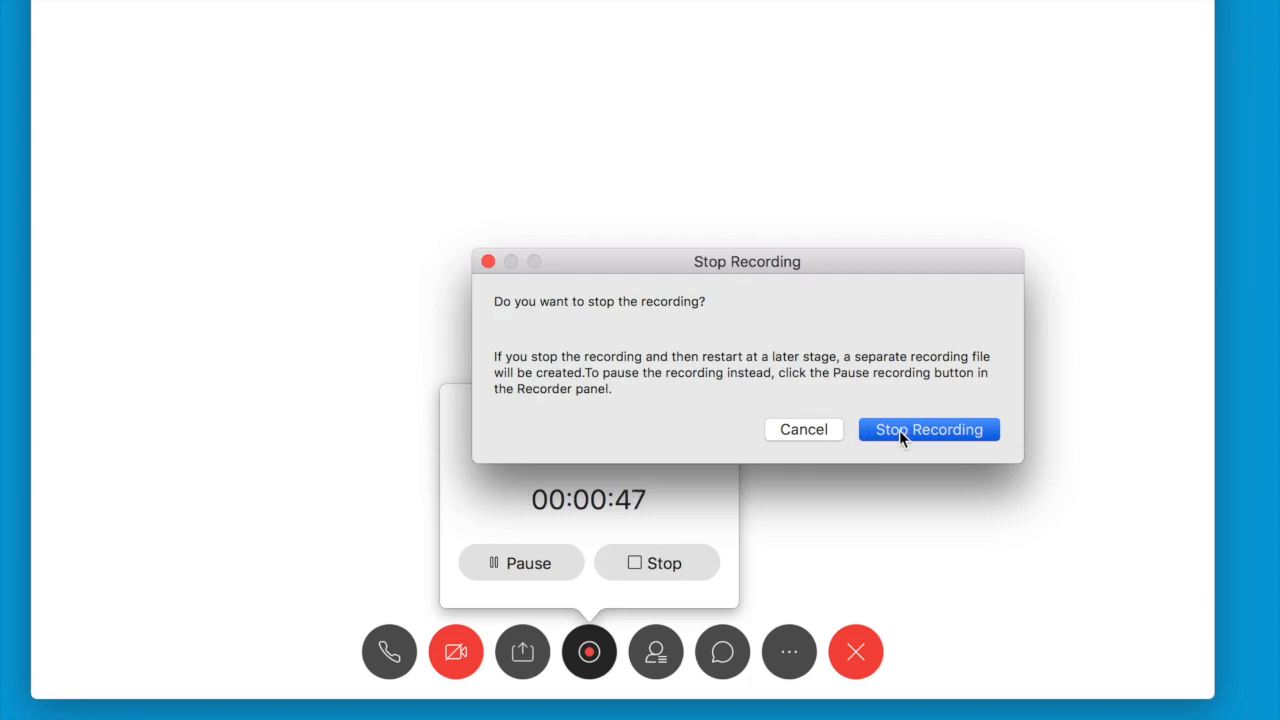
pyautogui.click(928, 428)
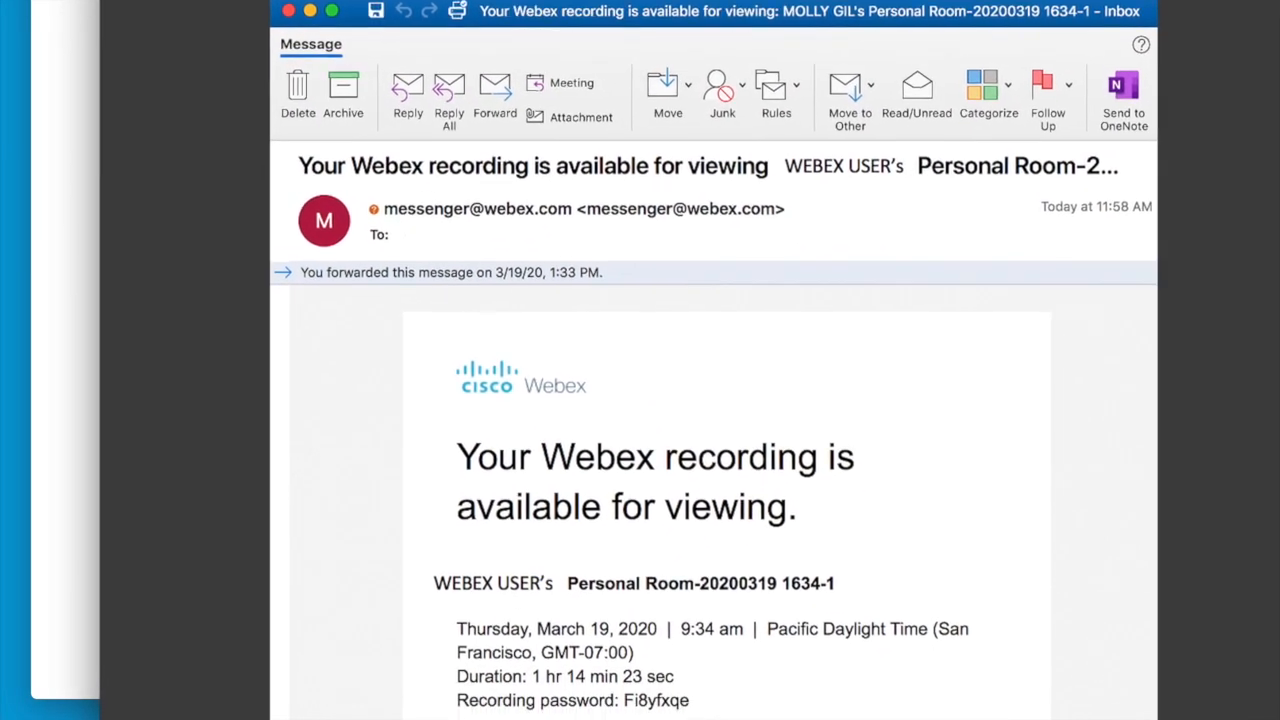
# Launch Play recording from the 'Your Webex recording is available' email
pyautogui.scroll(-3)
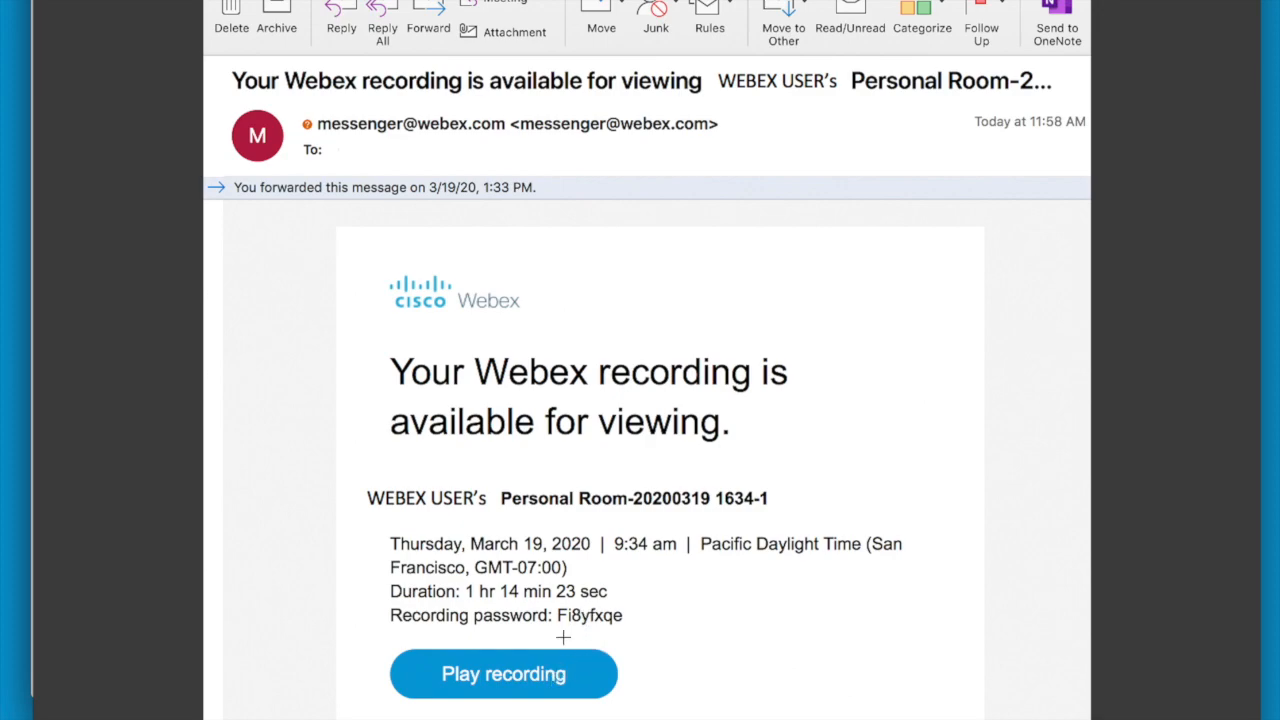
pyautogui.moveTo(564, 636)
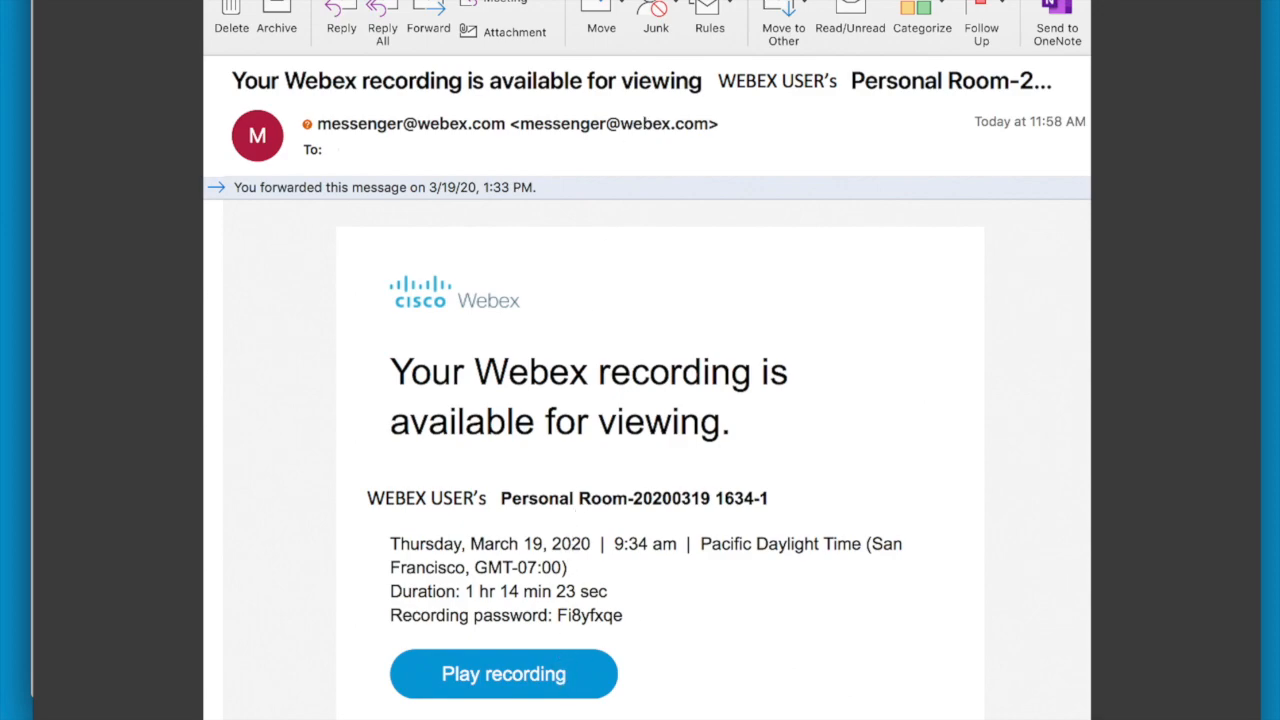
pyautogui.click(504, 672)
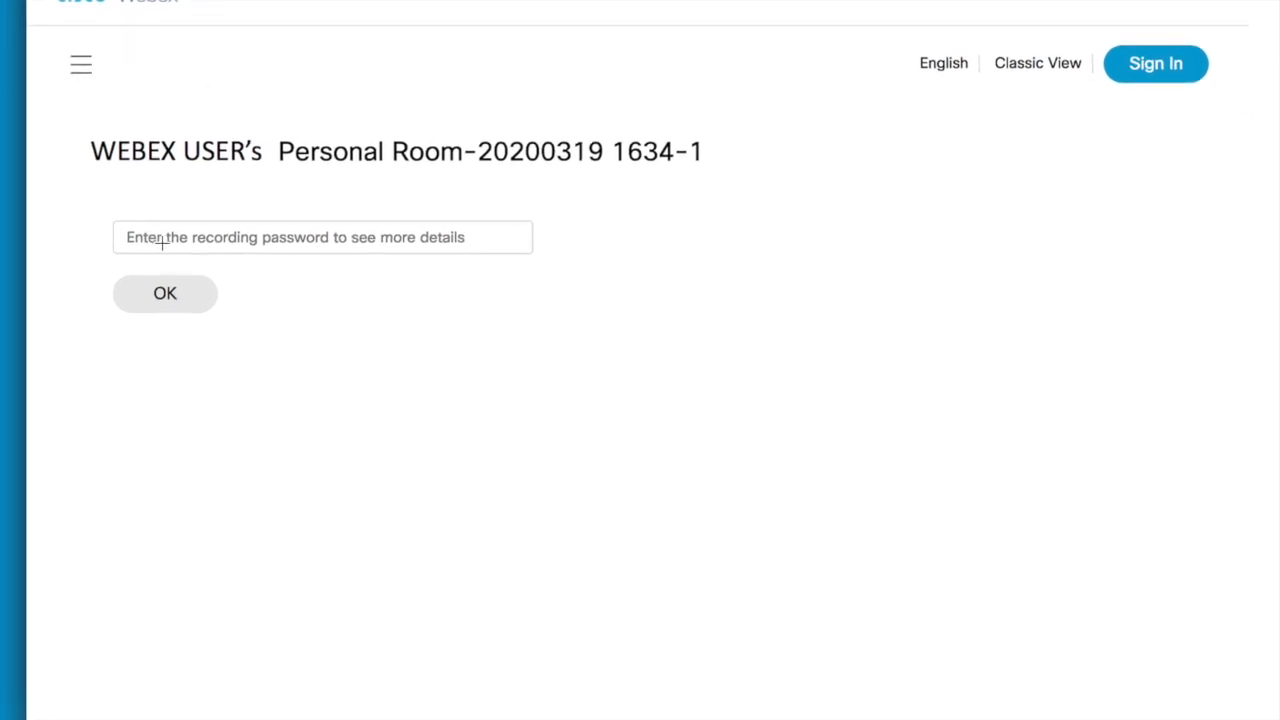
pyautogui.moveTo(278, 244)
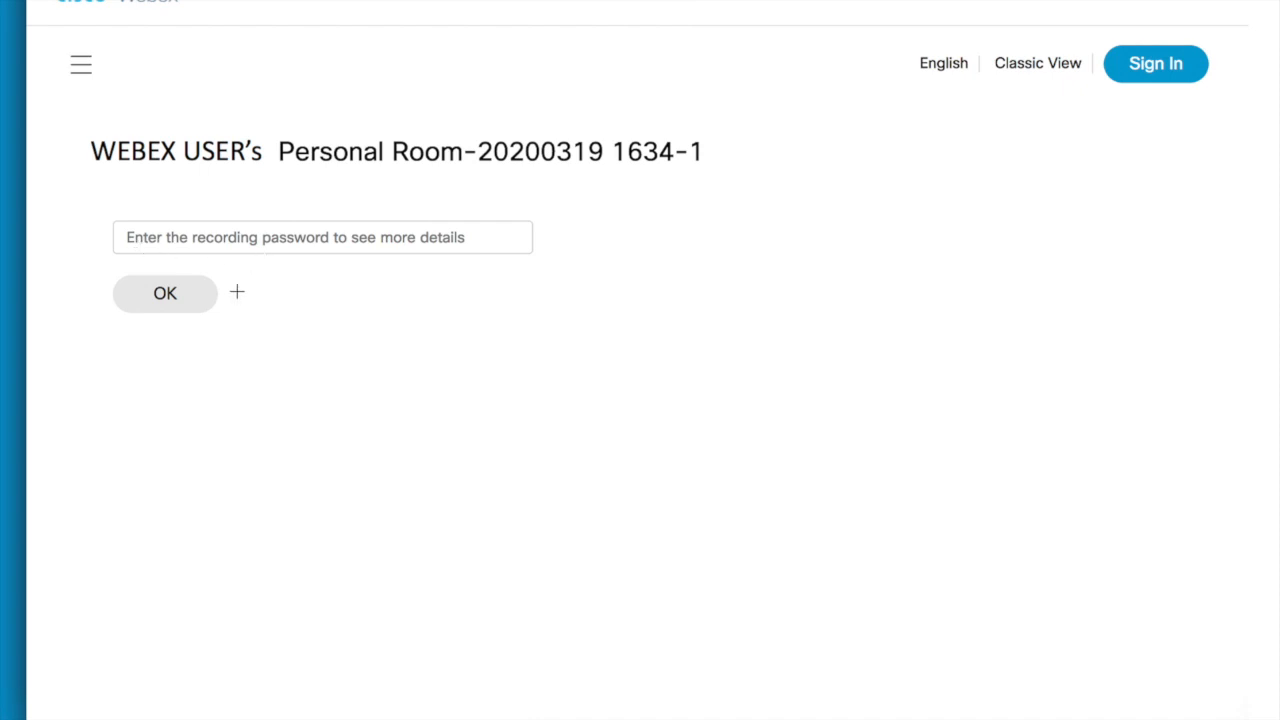
pyautogui.moveTo(190, 298)
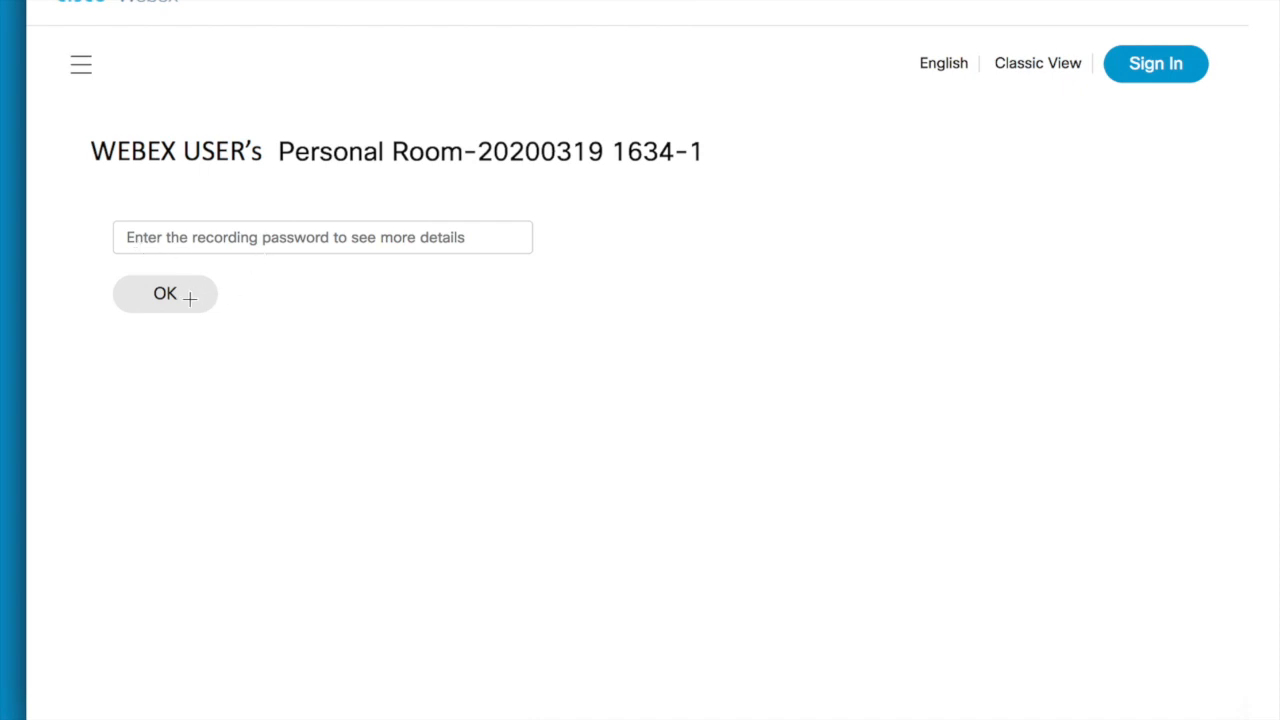